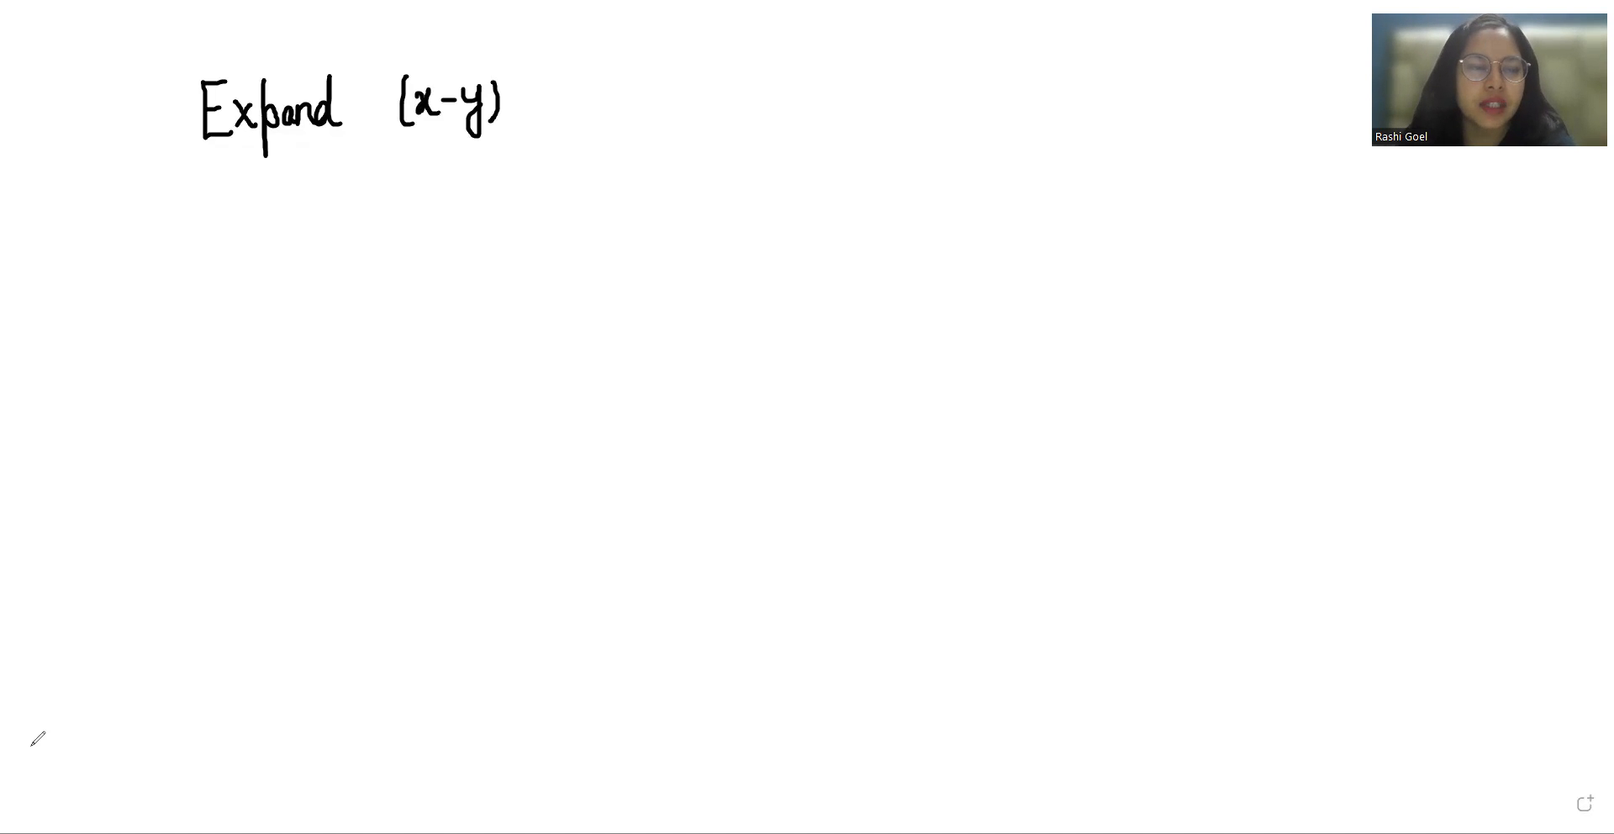
mouse_move(514, 59)
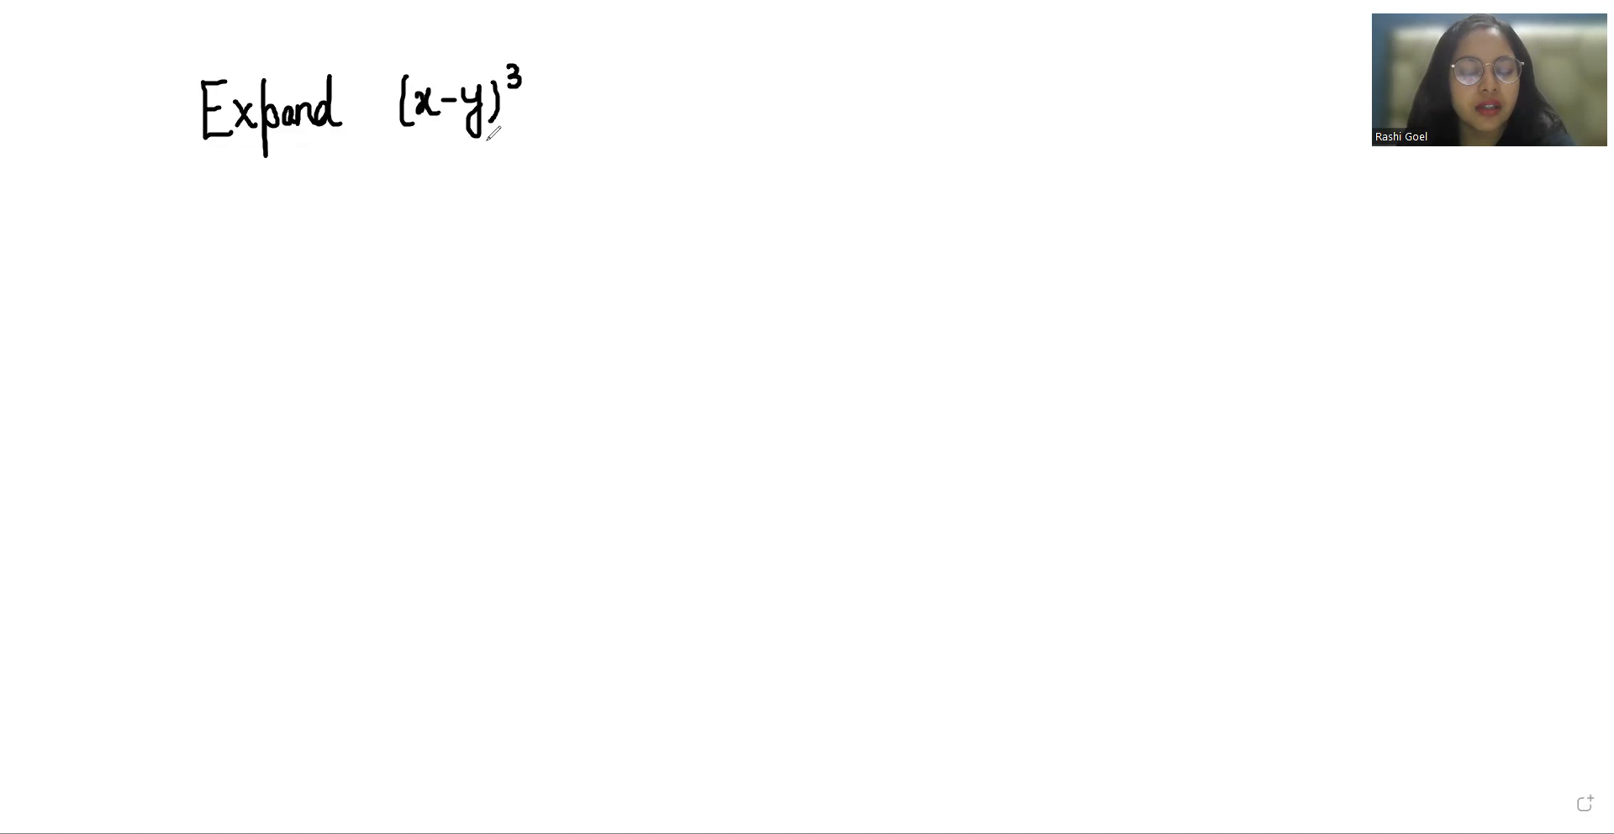
Handwrite the cube exponent so the heading reads Expand (x−y)³
drag(342, 183, 334, 232)
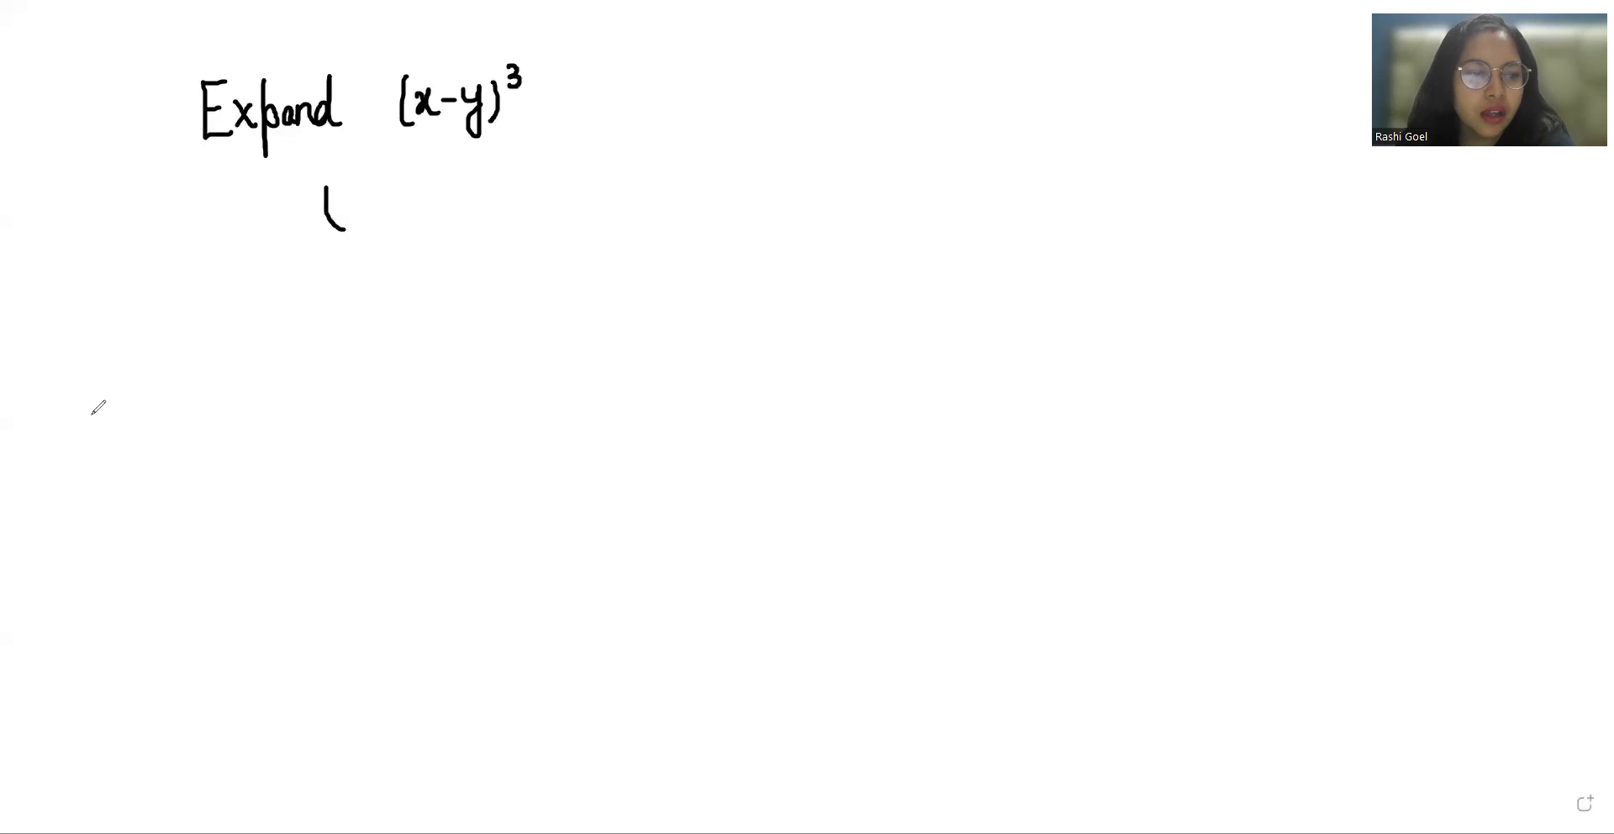
mouse_move(208, 459)
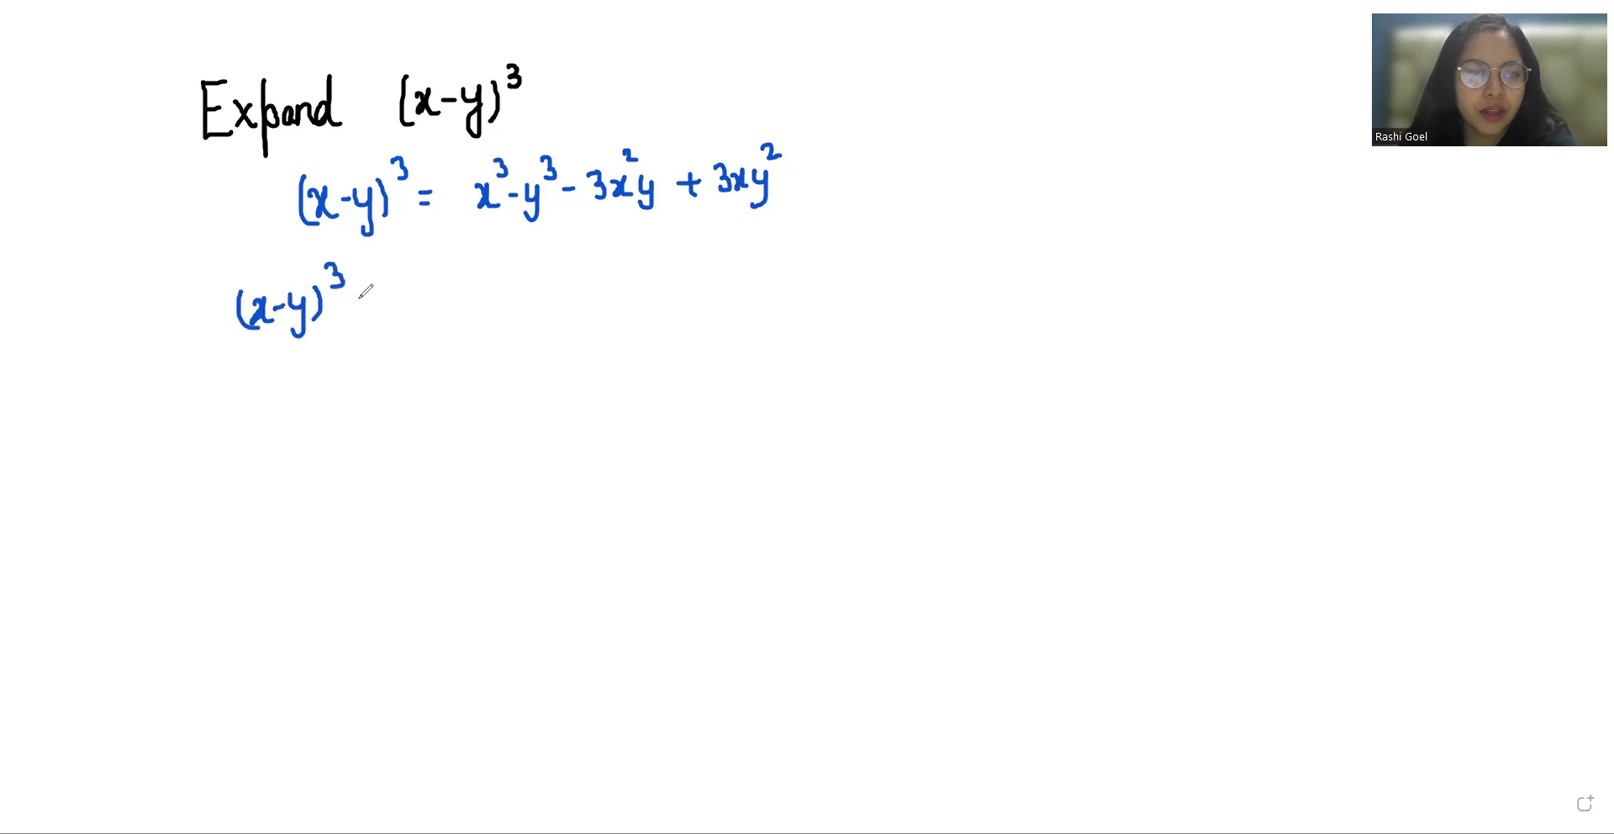
Write = (x−y)(x−y)(x−y) and underline the first two factors
text(= (x-y)
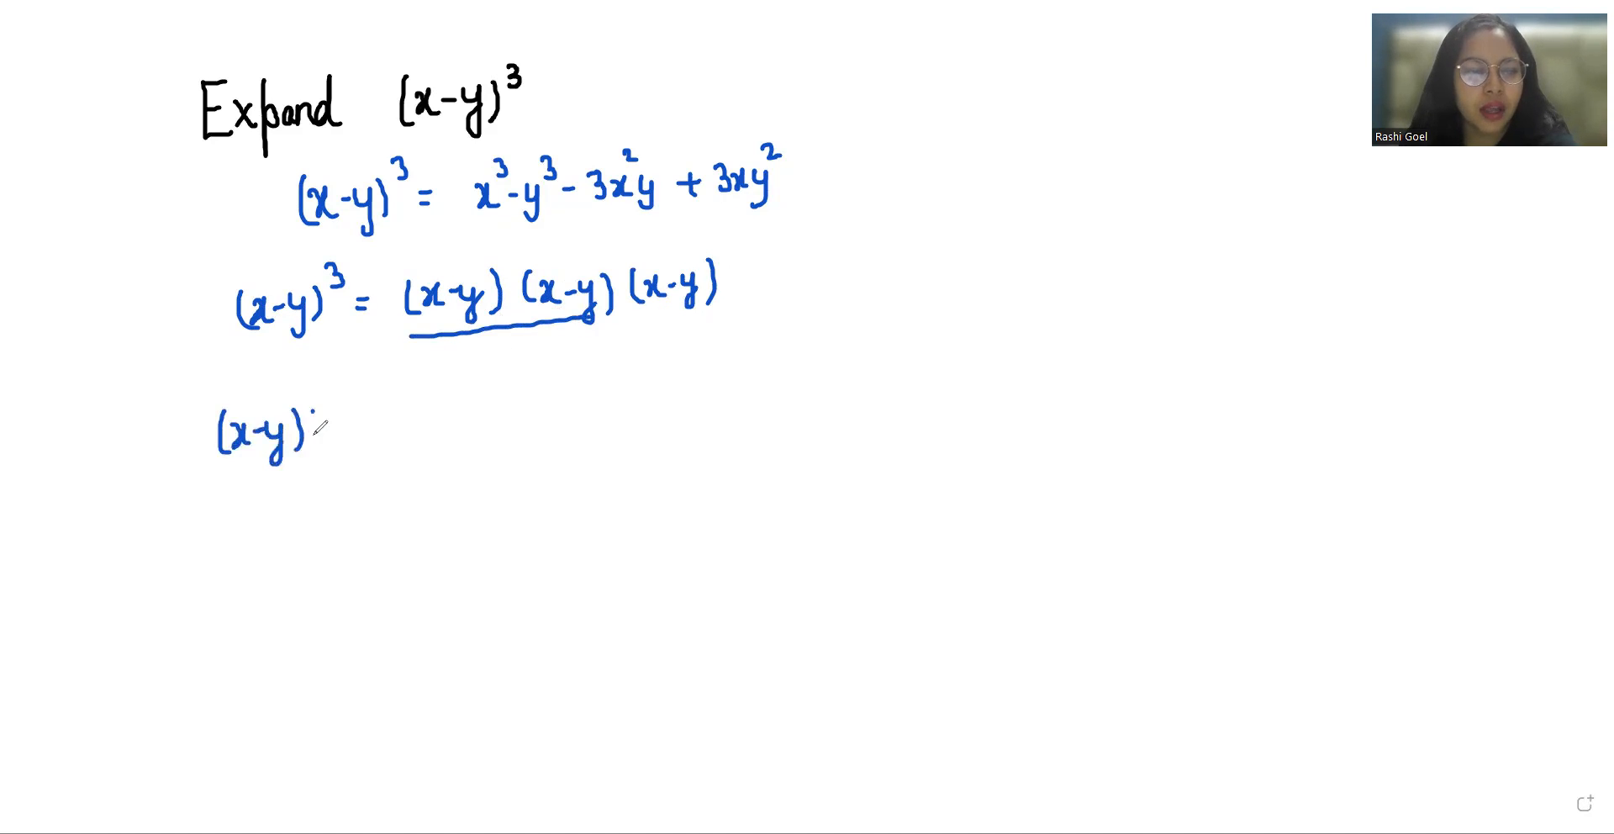
text((x-y)(x-y) = x²-xy - xy + y²)
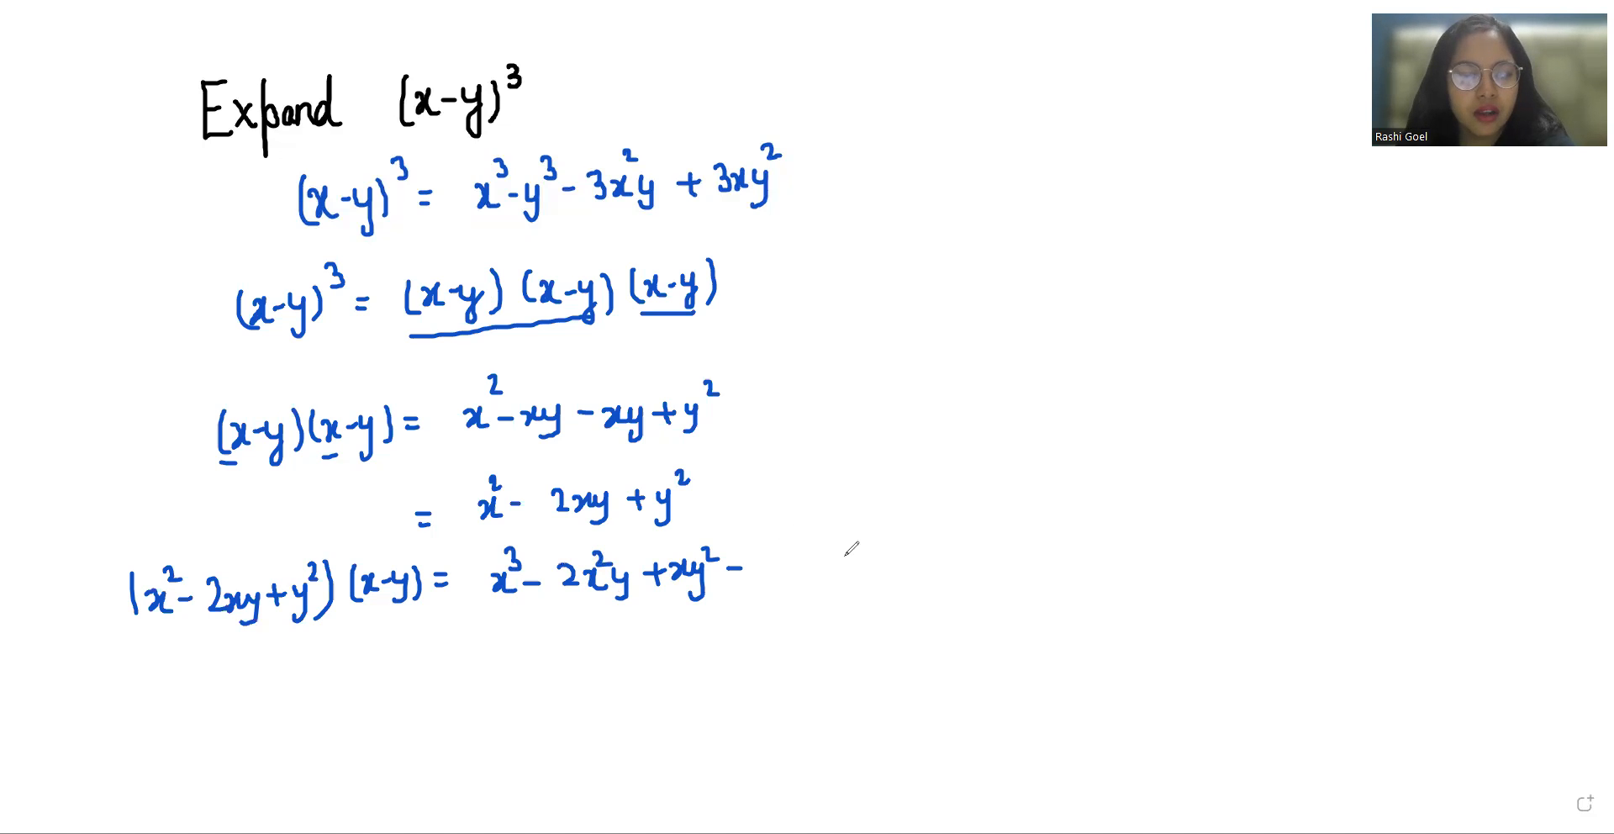
Write the product x³−2x²y+xy²−x²y+2xy²−y³ and start a new equals line
text(x^2y+2xy^2)
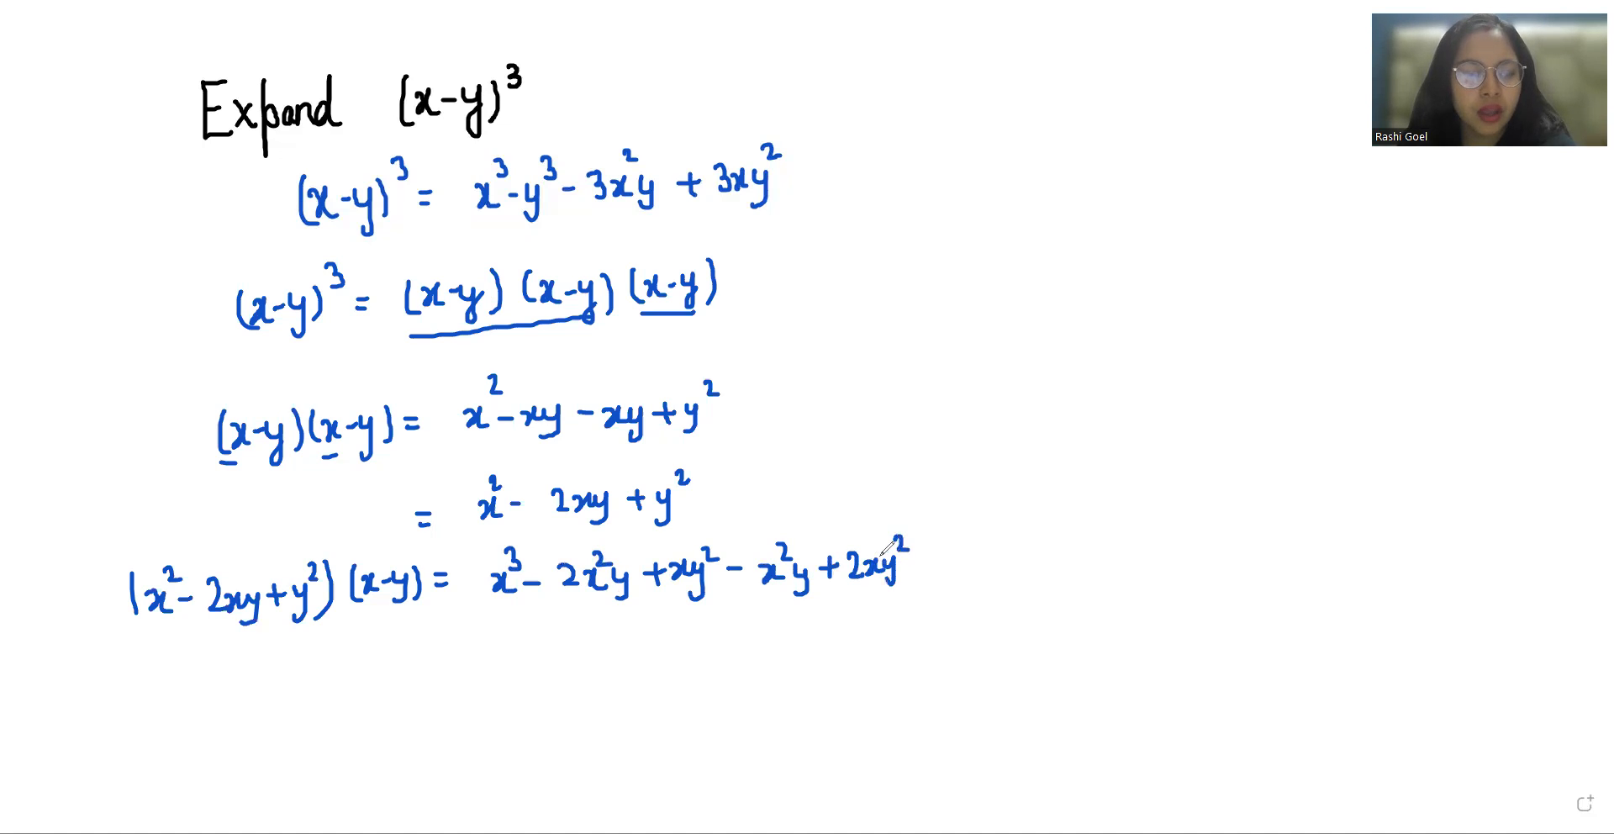
text(-y^3)
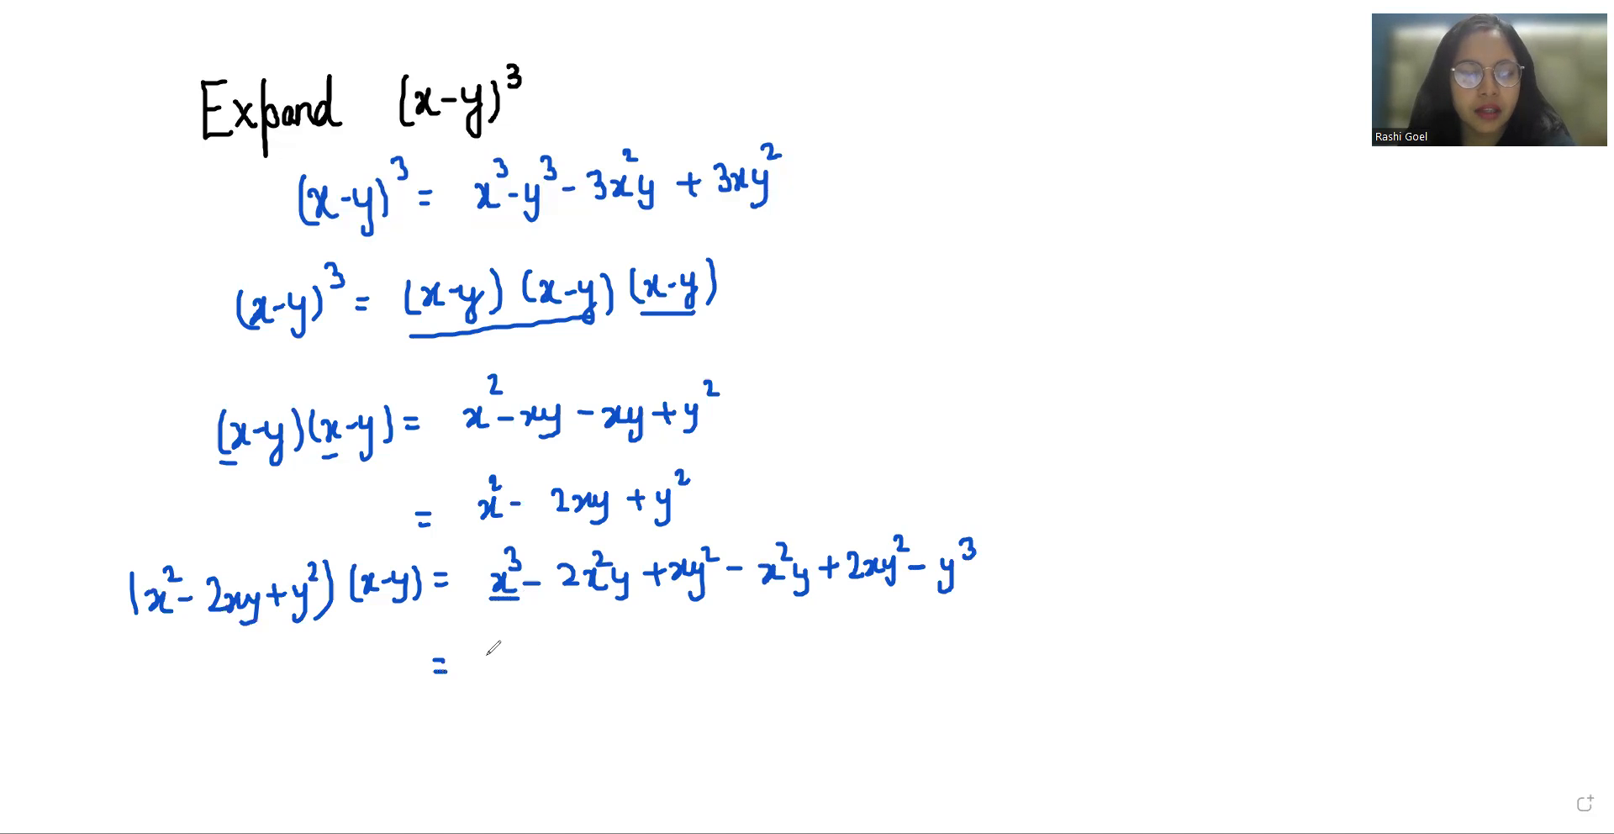
Underline like terms and write the final answer x³−y³−3x²y+3xy²
text(x^3-y^3-3x^2y)
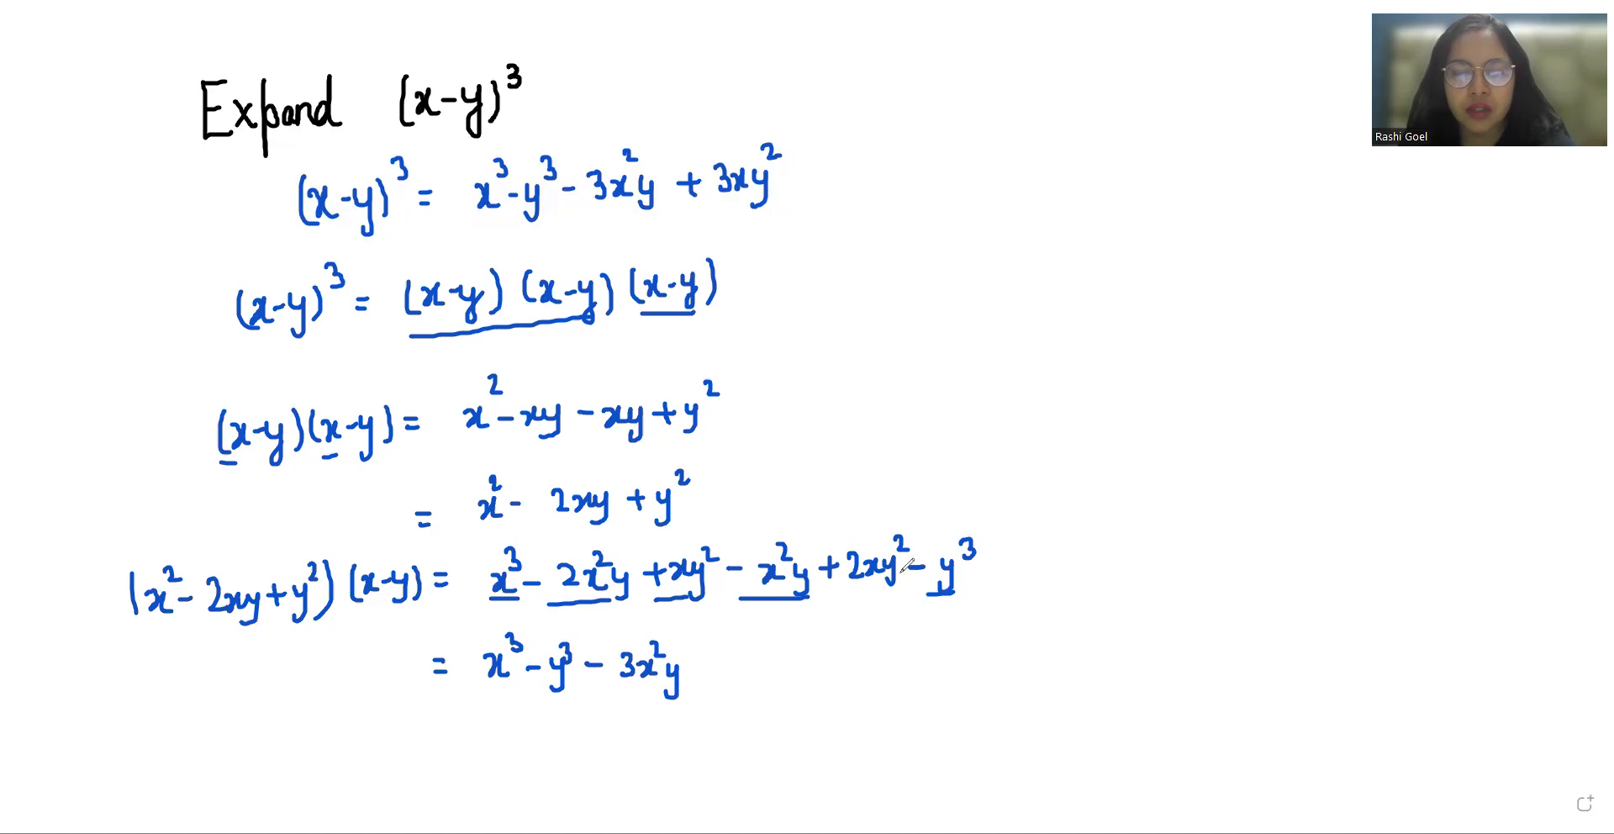
text(+3xy^2)
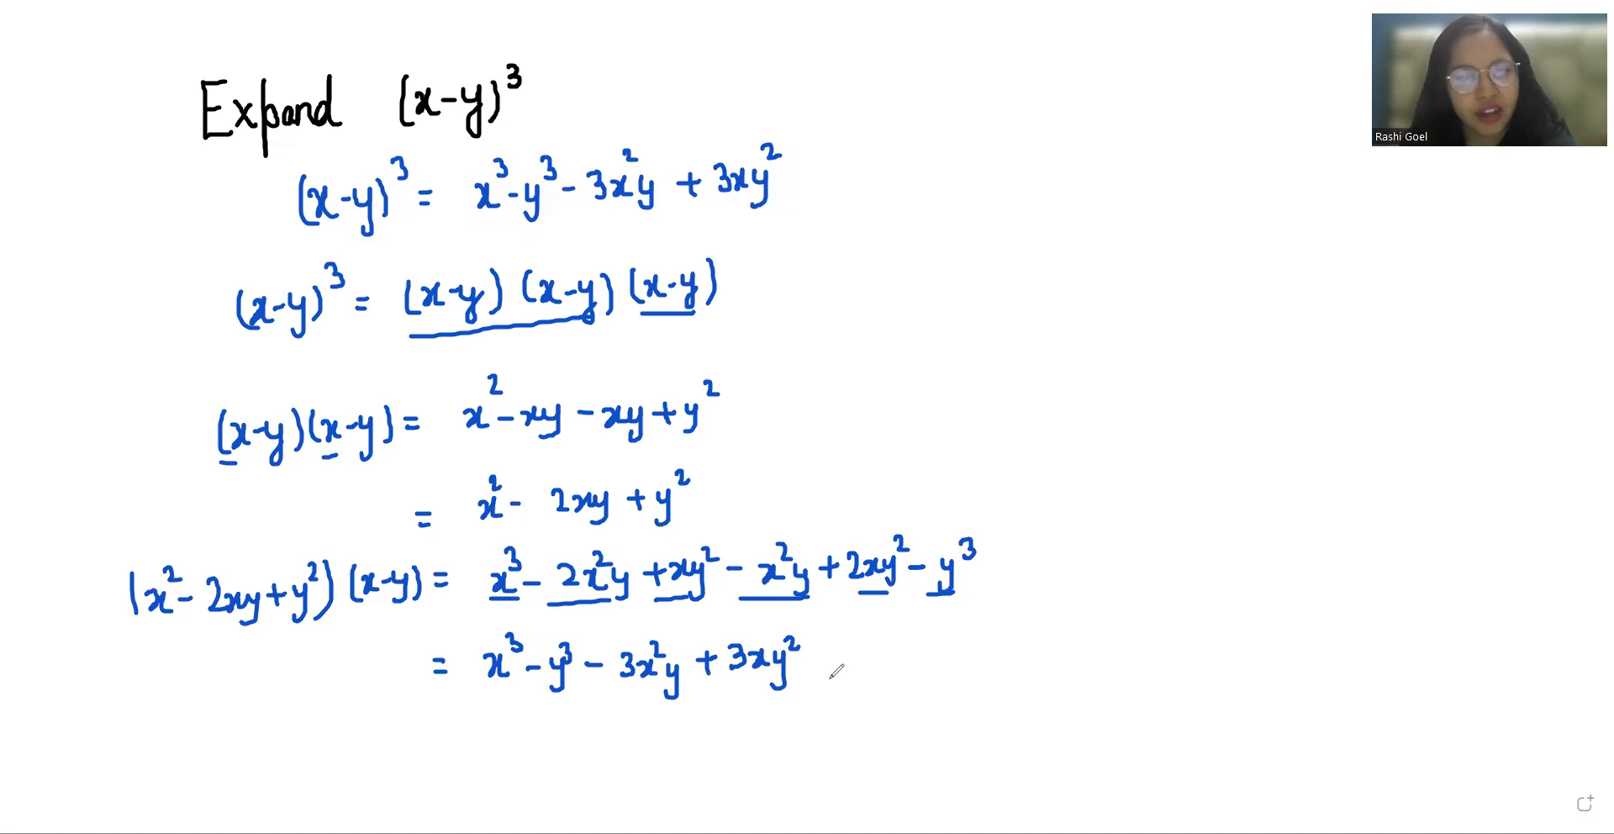
mouse_move(1167, 494)
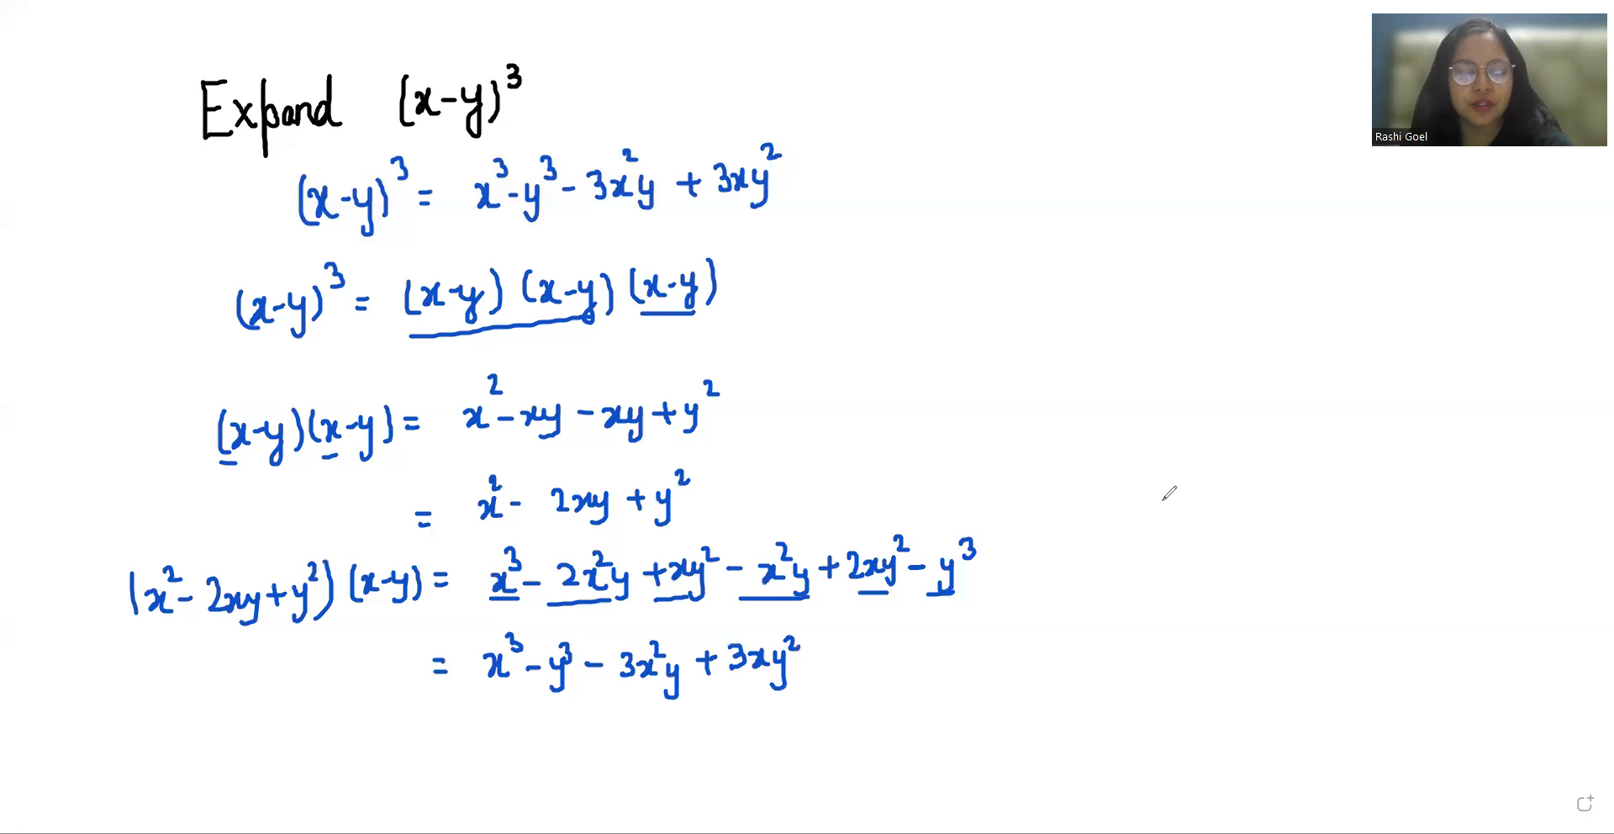